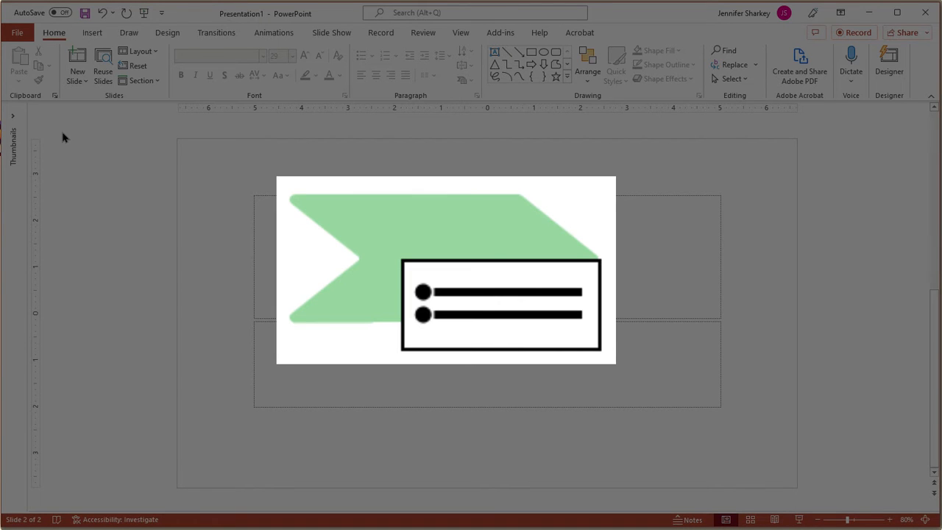
# - Insert three party stock photos, including a dog in a party hat, onto the blank slide
pyautogui.click(139, 51)
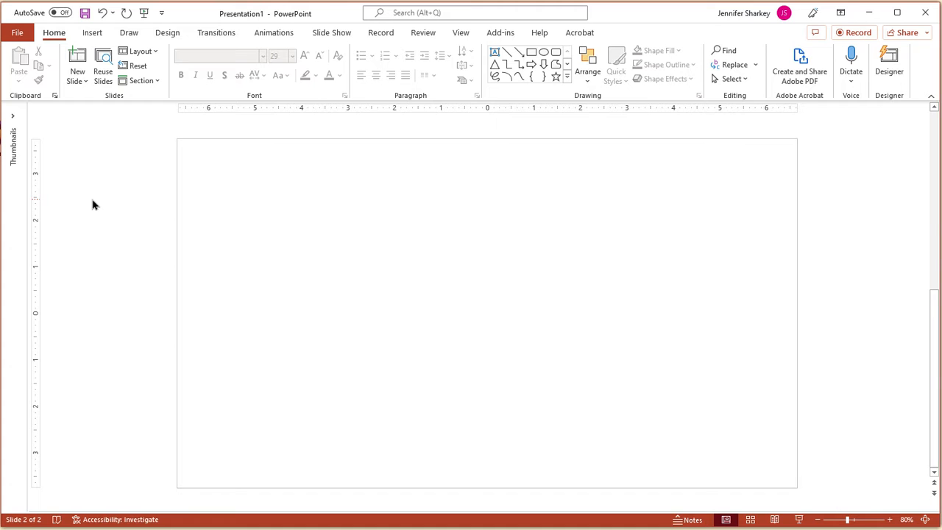
pyautogui.click(92, 32)
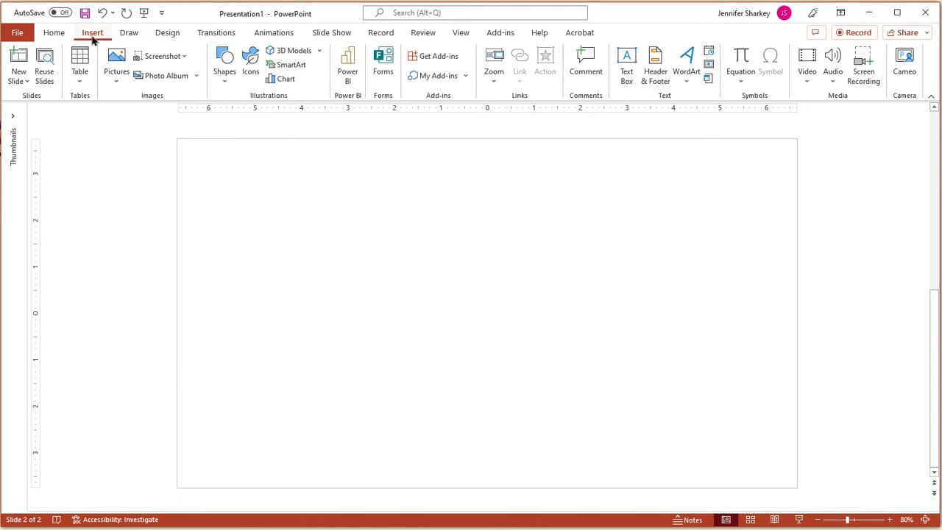
pyautogui.click(116, 59)
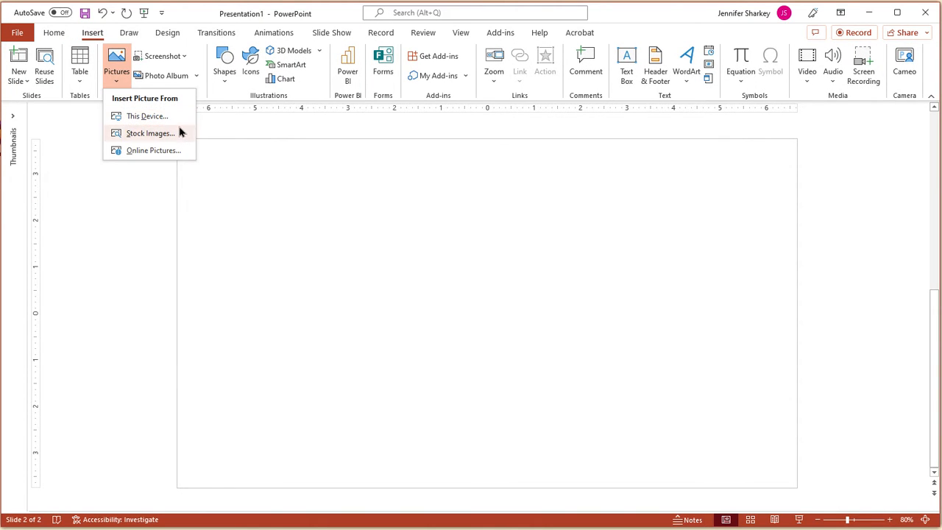
pyautogui.click(150, 132)
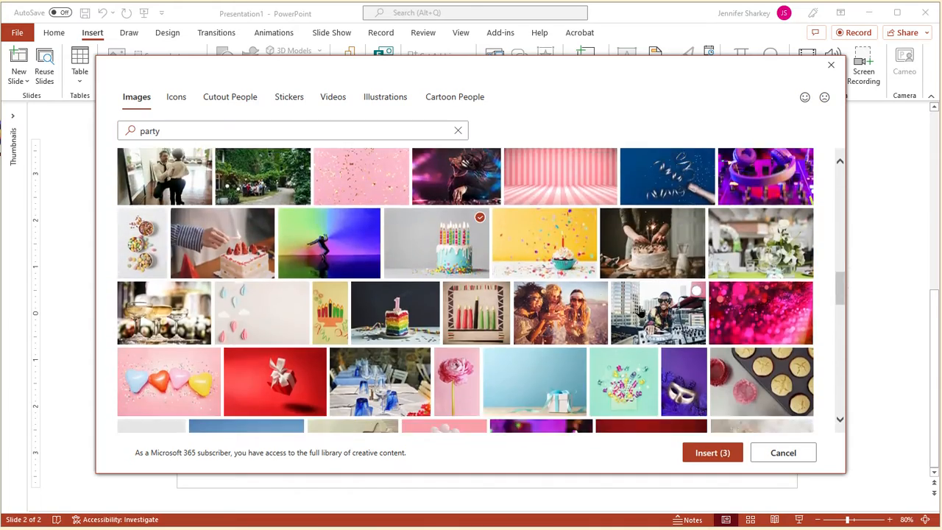
pyautogui.click(712, 453)
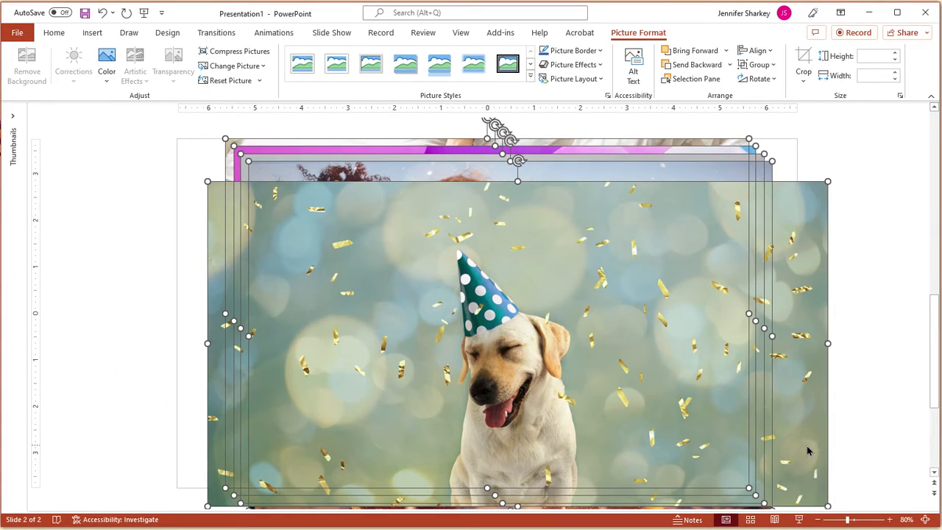
# - Convert all the photos into a staggered square-tile picture layout
pyautogui.press('ctrl+a')
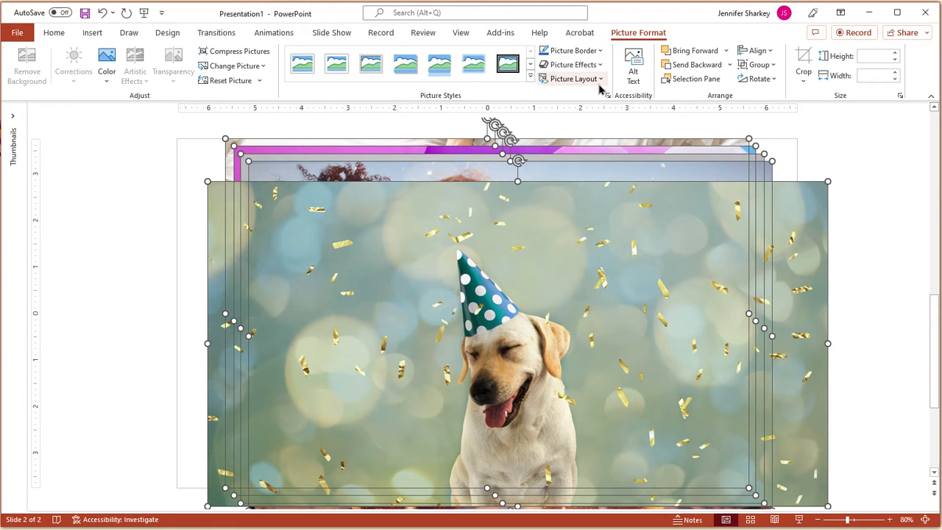
pyautogui.click(573, 79)
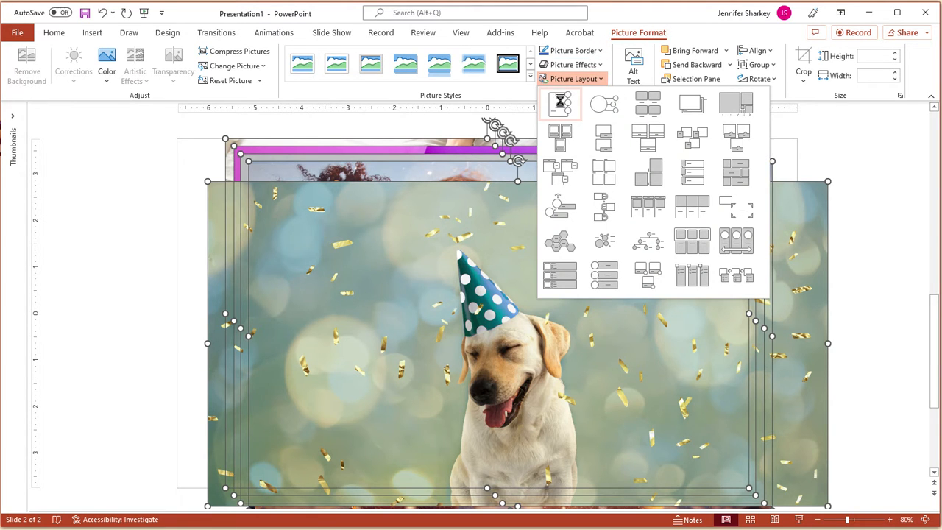
pyautogui.click(603, 103)
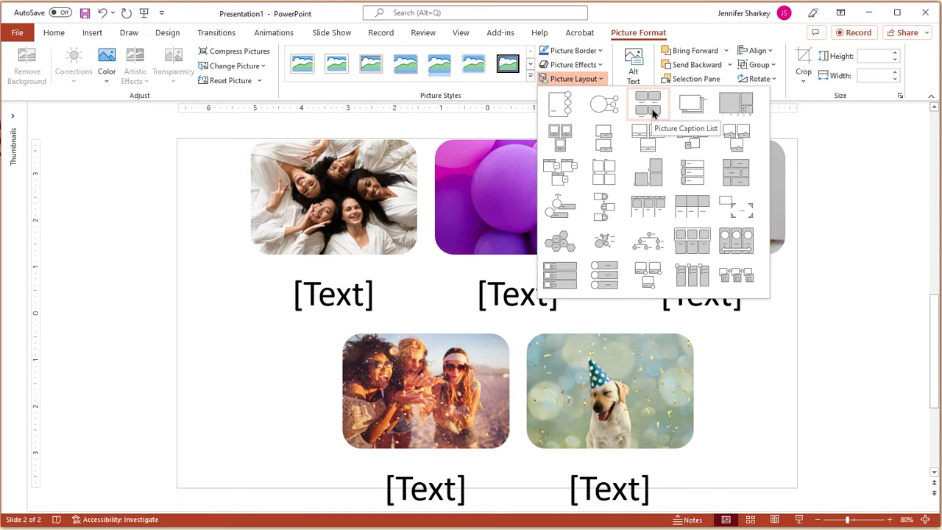
pyautogui.click(648, 138)
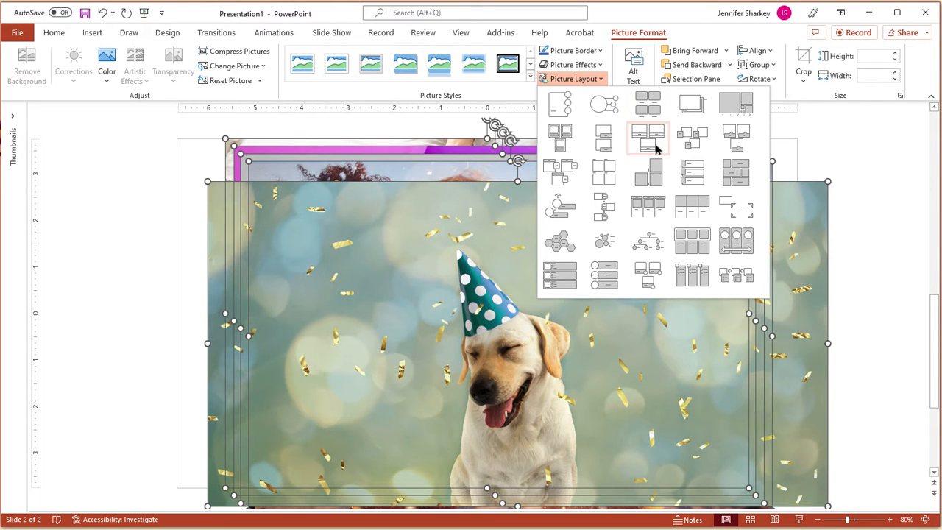
pyautogui.click(648, 138)
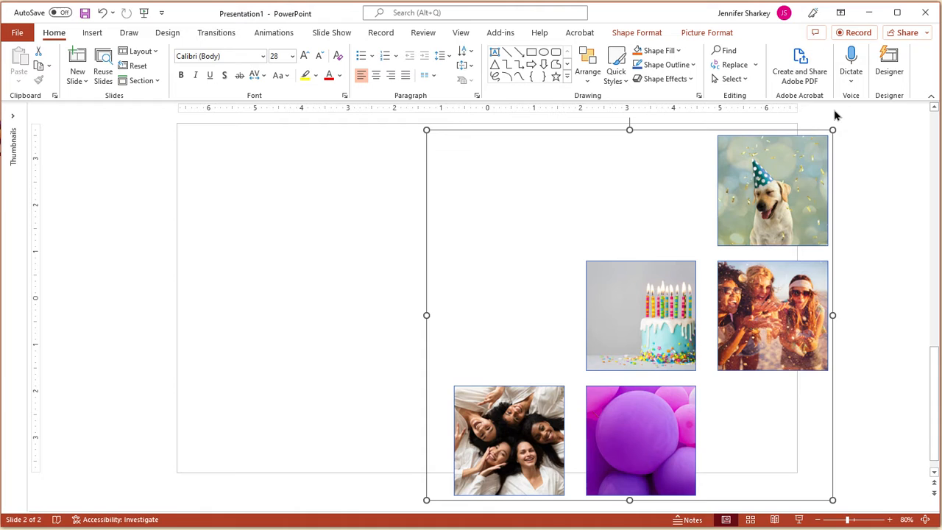
# - Ungroup the staircase collage into five separate pictures and select all of them
pyautogui.click(706, 33)
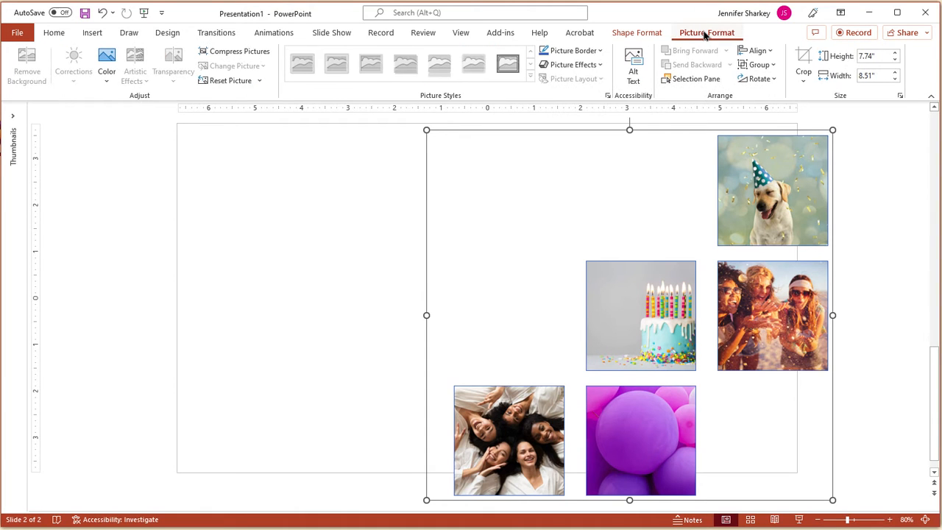
pyautogui.click(759, 65)
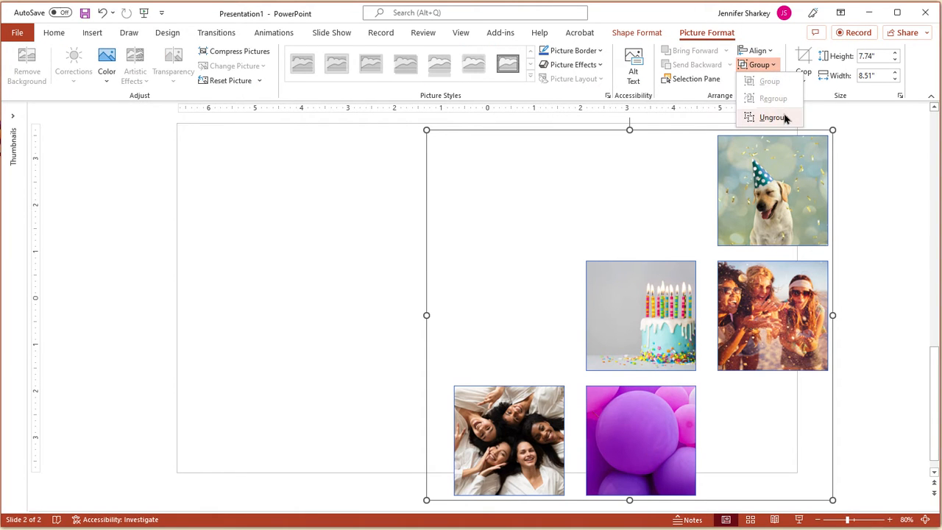
pyautogui.click(773, 117)
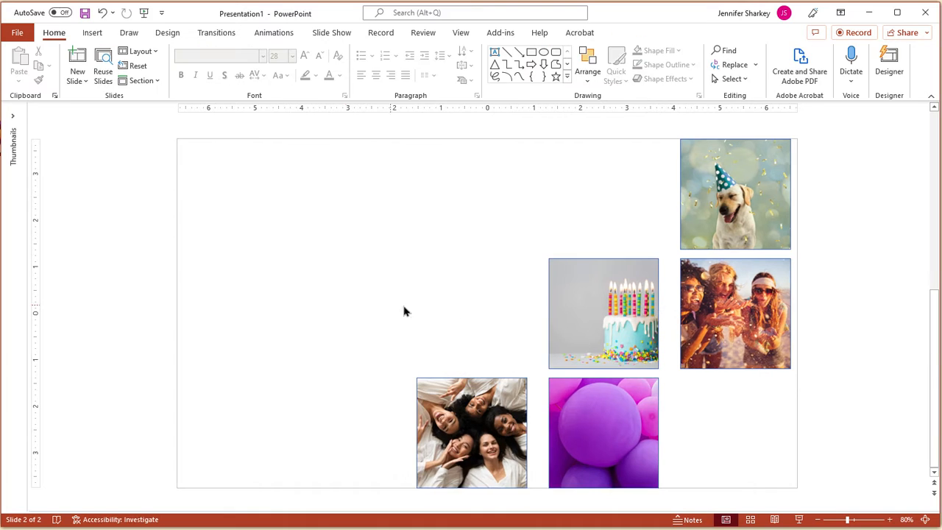
pyautogui.click(734, 193)
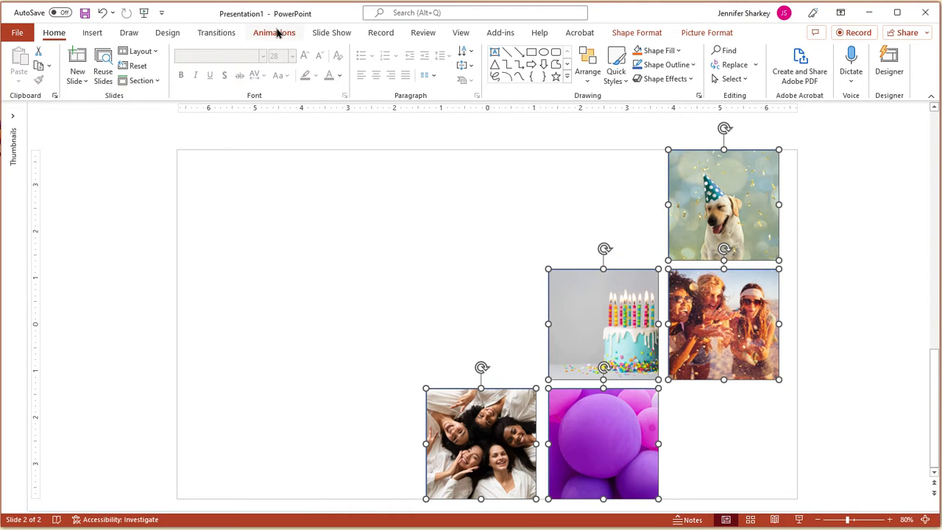
# - Give the photos a Fade entrance starting After Previous with a 2-second duration
pyautogui.click(274, 32)
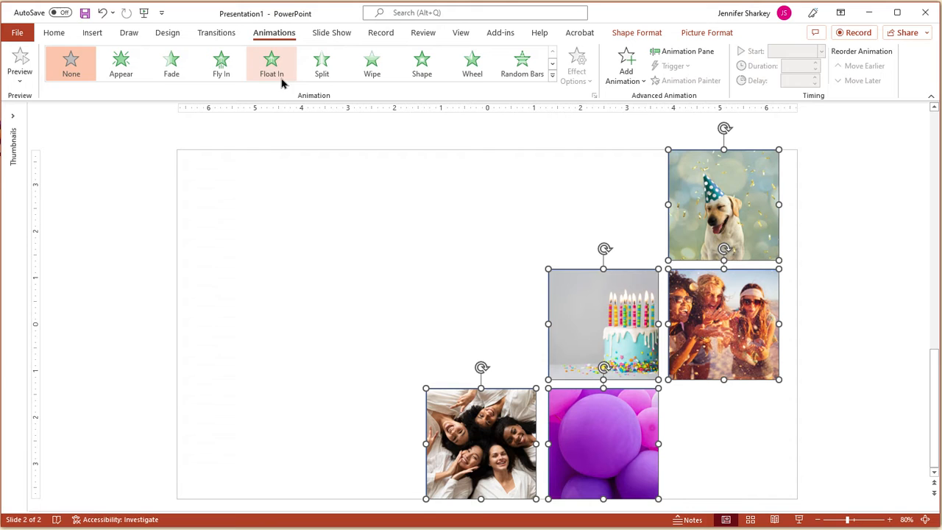
pyautogui.click(171, 64)
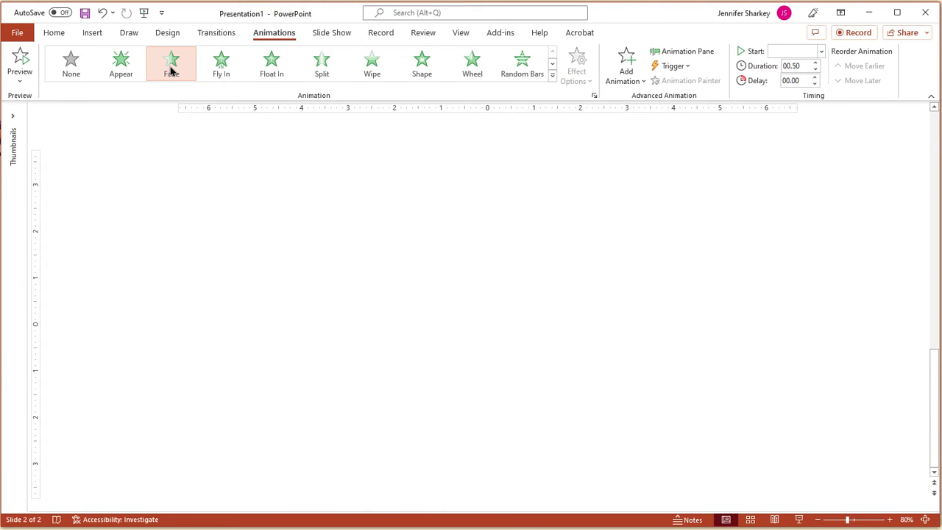
pyautogui.click(171, 63)
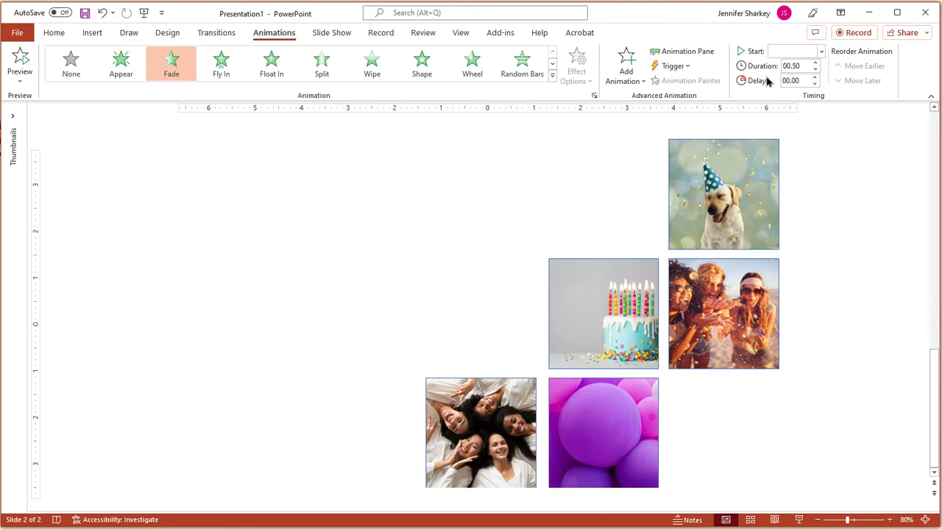
pyautogui.click(821, 51)
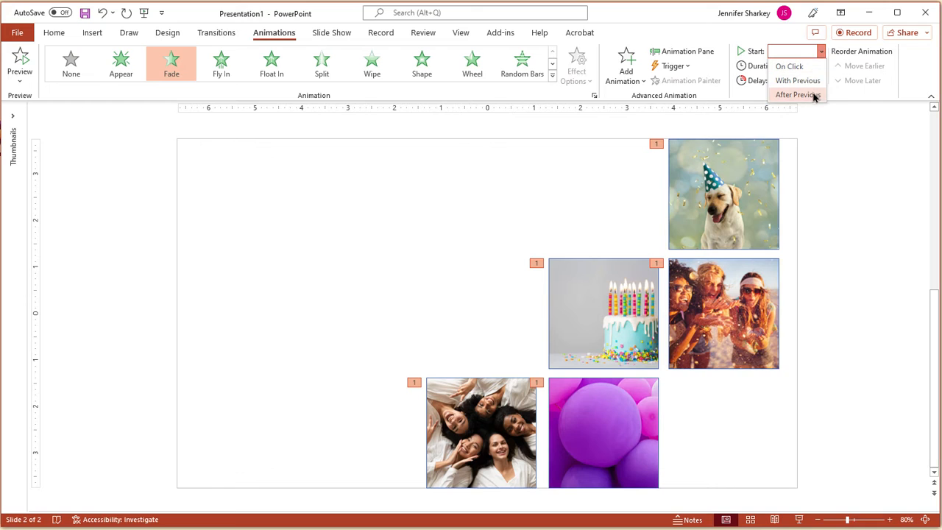
pyautogui.click(798, 95)
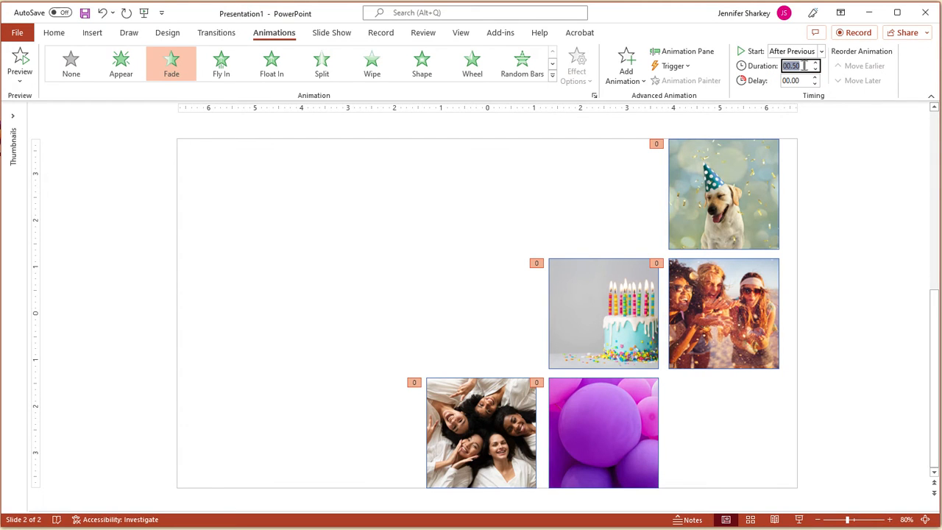
pyautogui.write('2')
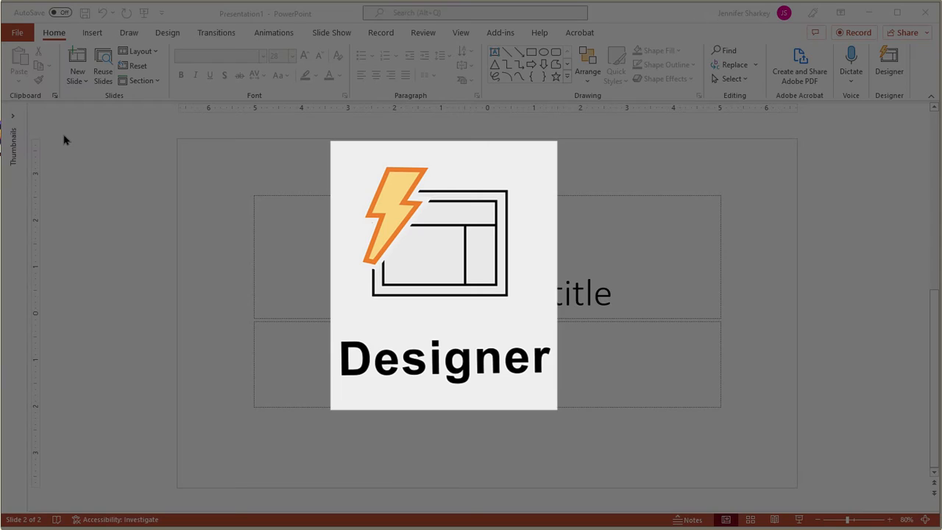
# - Insert four more party stock photos, including the dog in a party hat
pyautogui.click(116, 67)
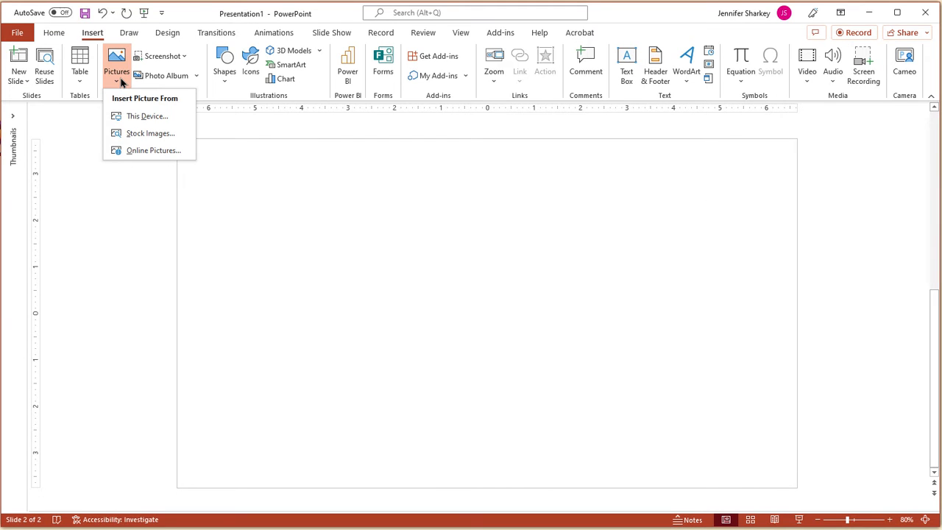
pyautogui.moveTo(149, 133)
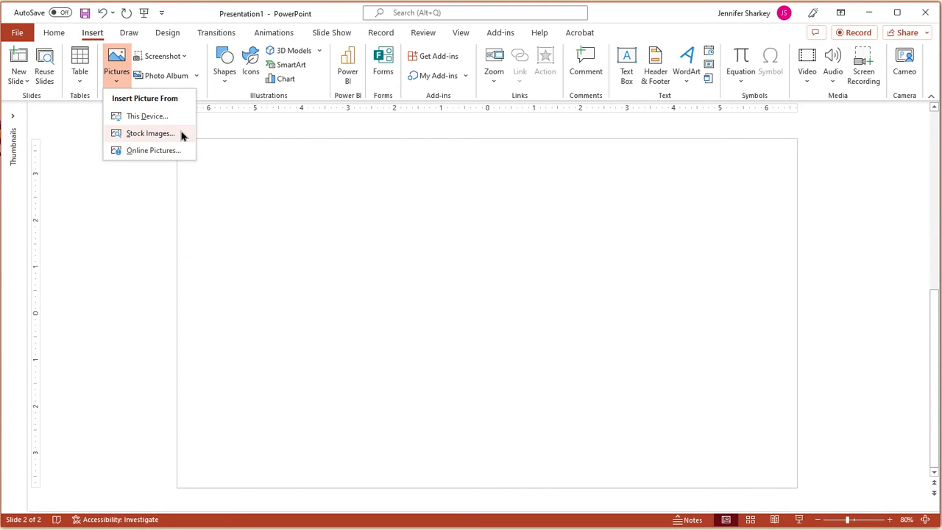
pyautogui.click(151, 134)
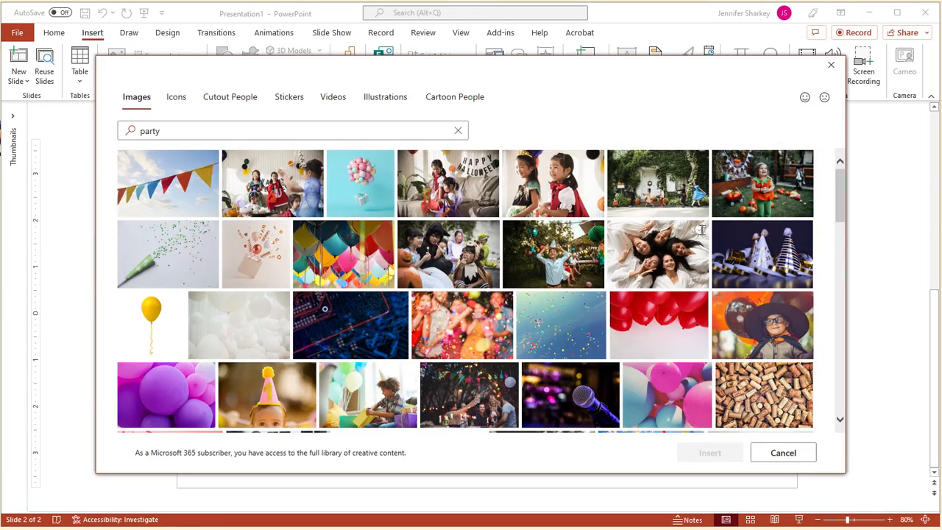
pyautogui.scroll(-3)
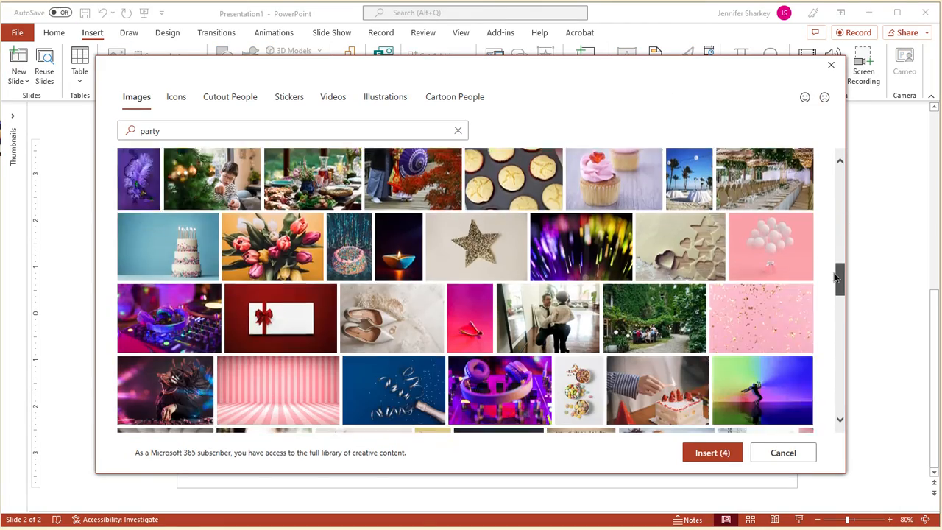
pyautogui.click(712, 452)
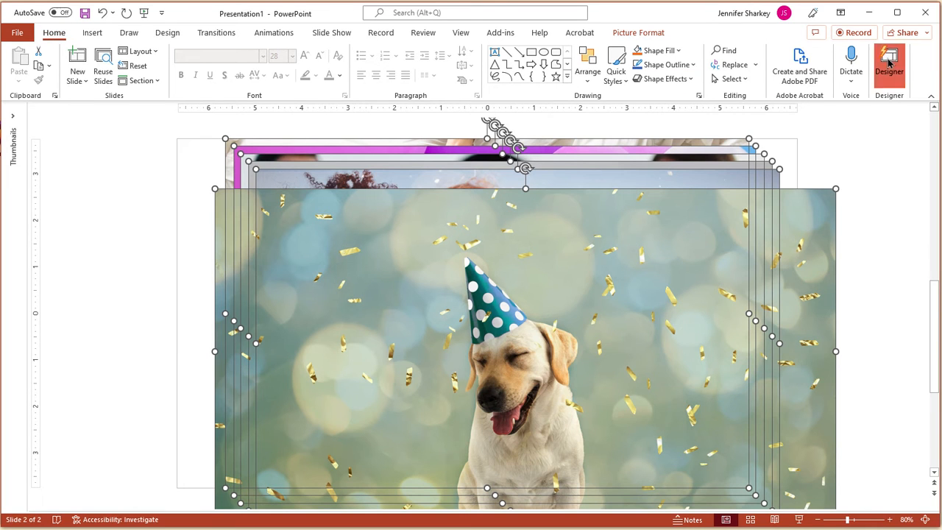
# - Apply the Designer collage layout with the large group photo
pyautogui.click(889, 65)
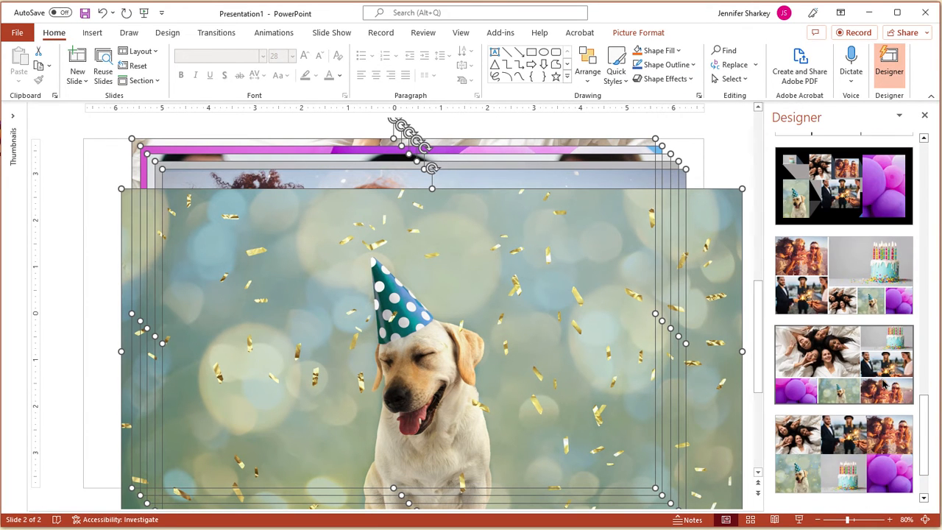
pyautogui.click(844, 363)
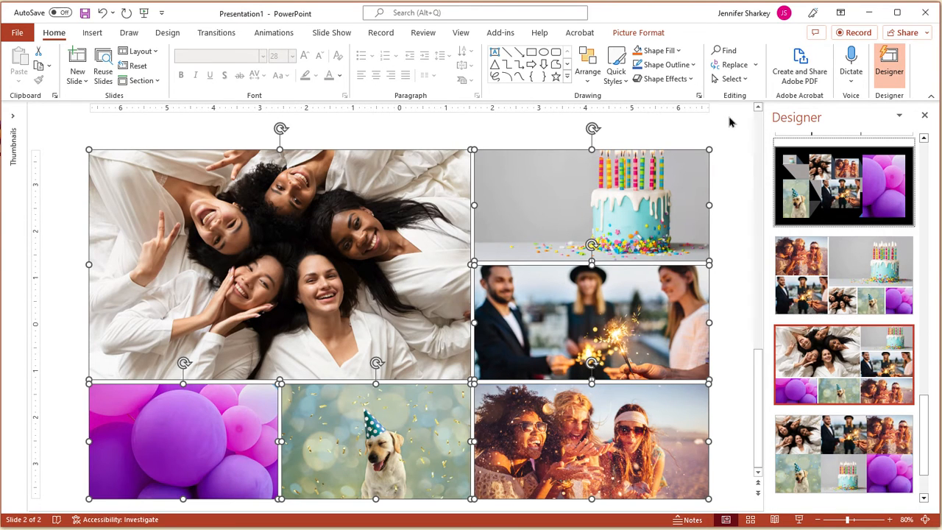
pyautogui.click(274, 32)
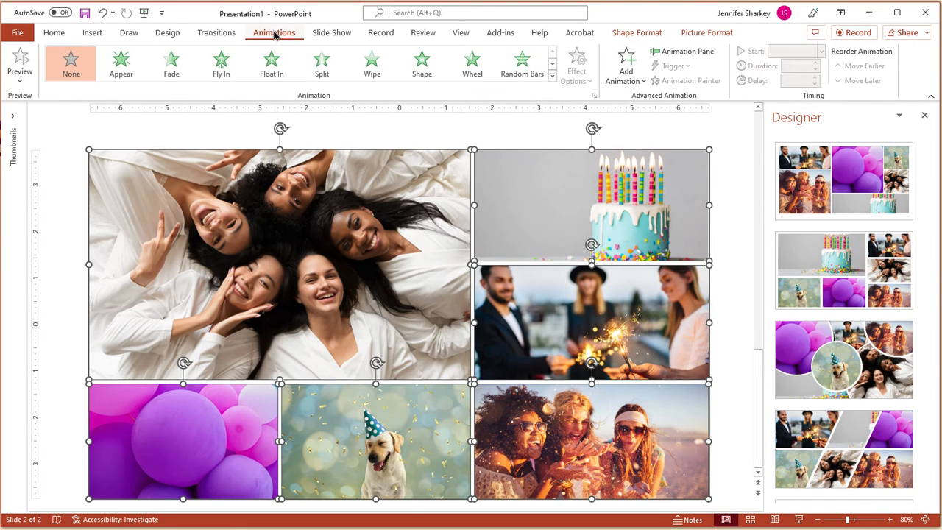
# - Give every collage photo a Fade entrance set to start After Previous
pyautogui.click(171, 63)
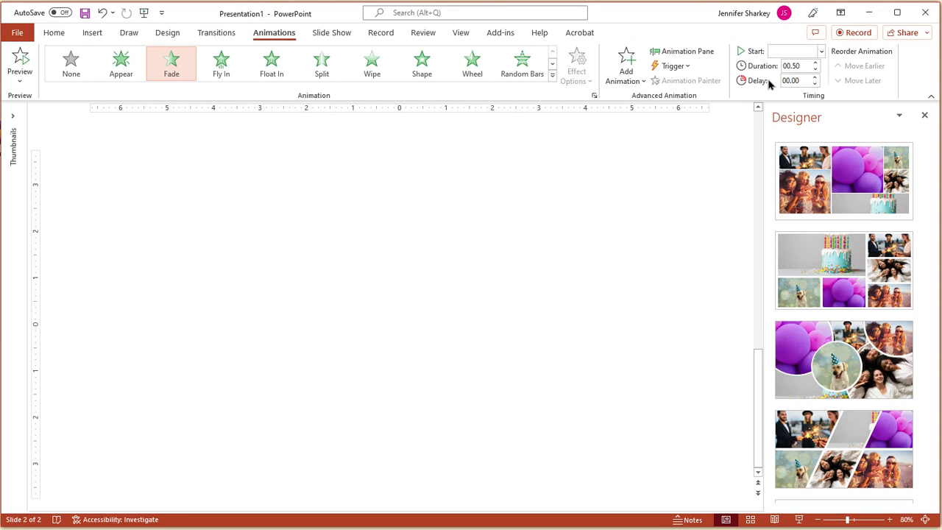
pyautogui.click(821, 50)
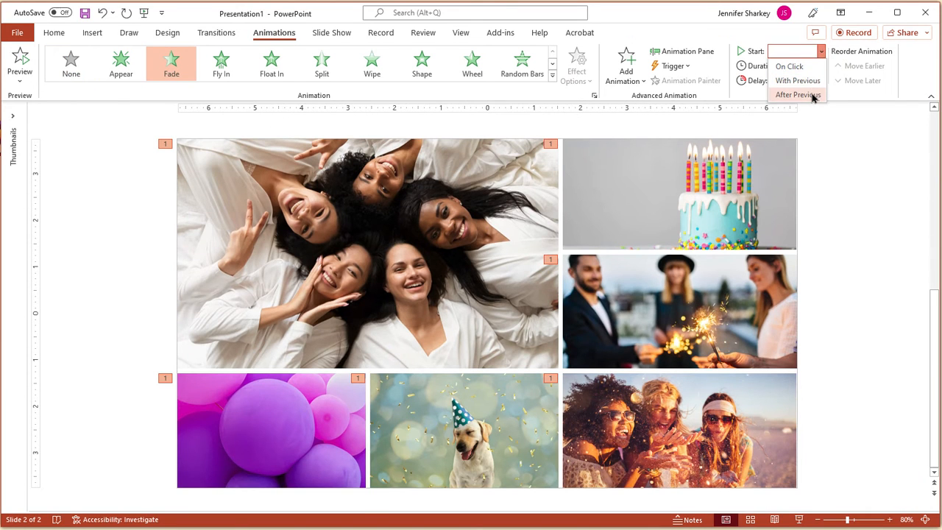
pyautogui.click(798, 95)
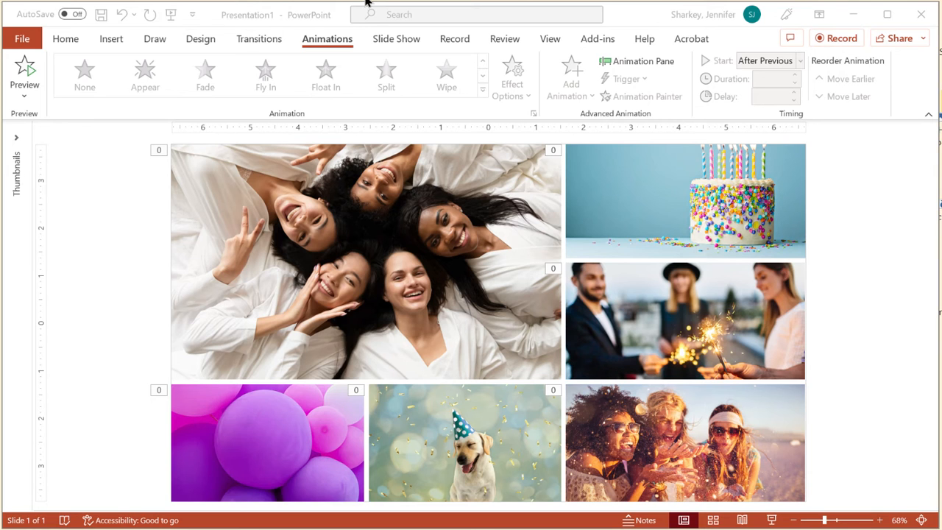
# - Show the Export options in the File backstage
pyautogui.click(22, 38)
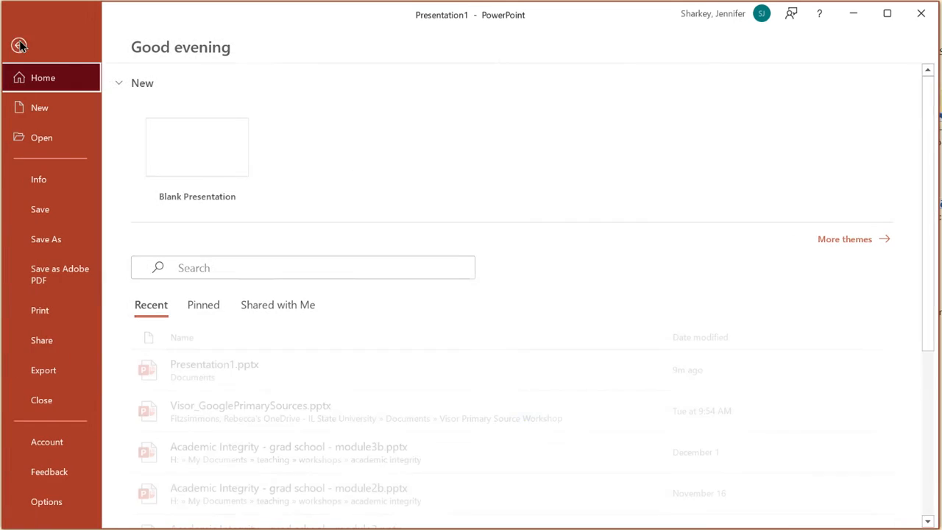
pyautogui.click(40, 371)
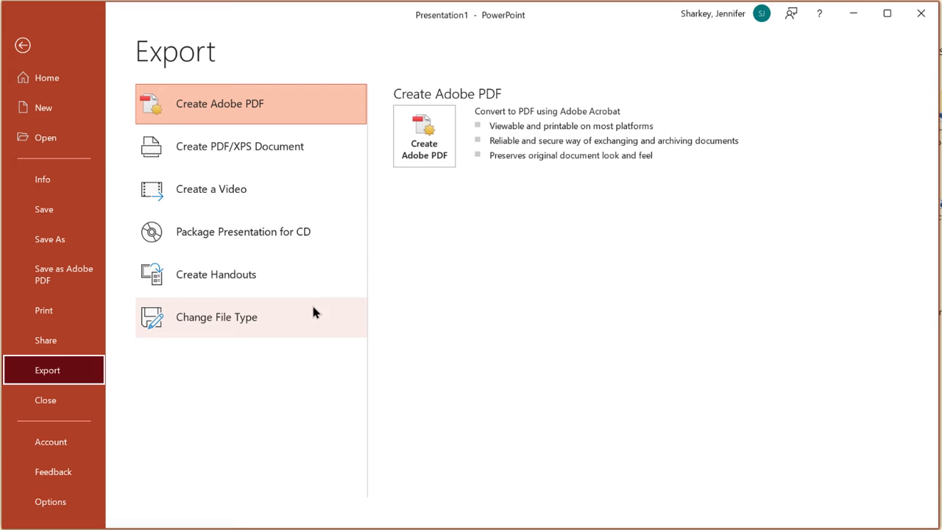